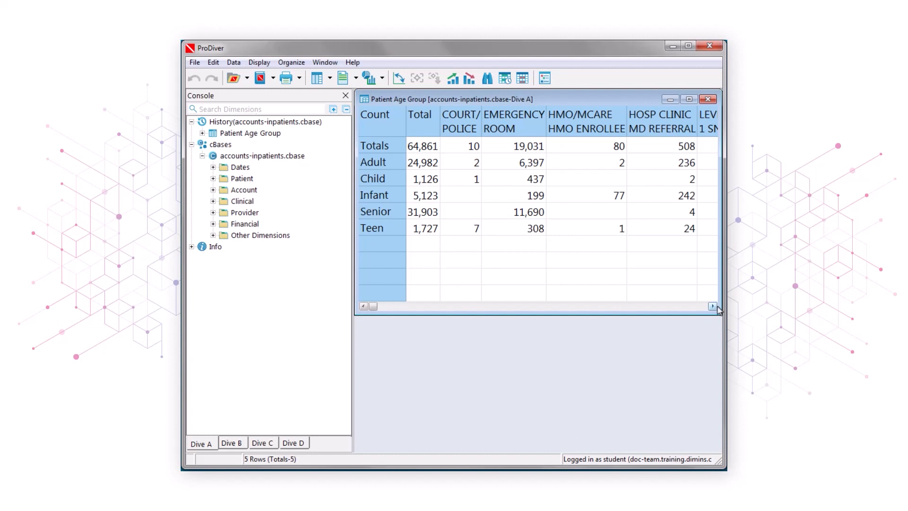
# Scroll the Patient Age Group dive right to reveal the last admit source columns.
pyautogui.click(714, 306)
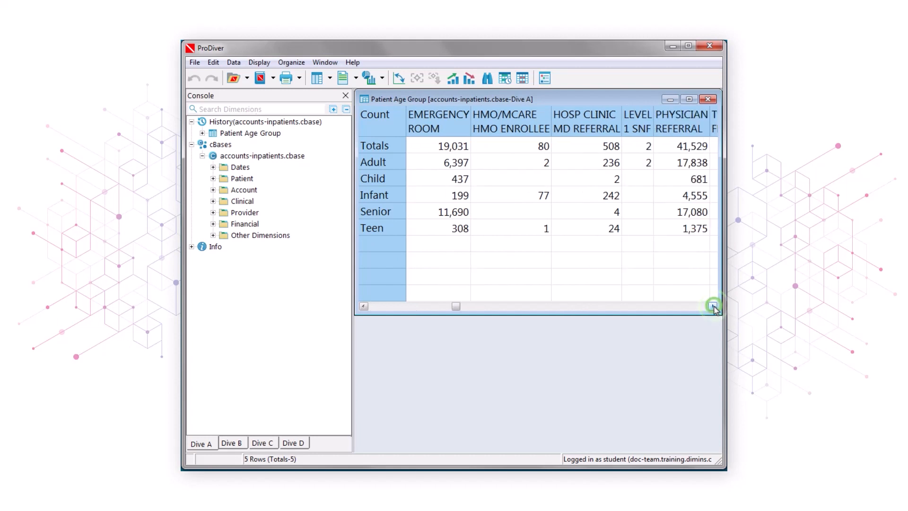
pyautogui.click(713, 305)
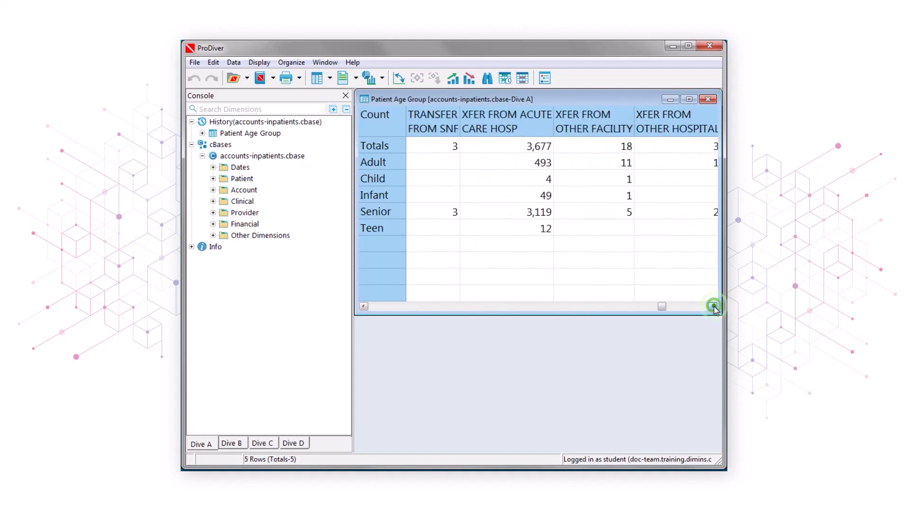
pyautogui.click(713, 306)
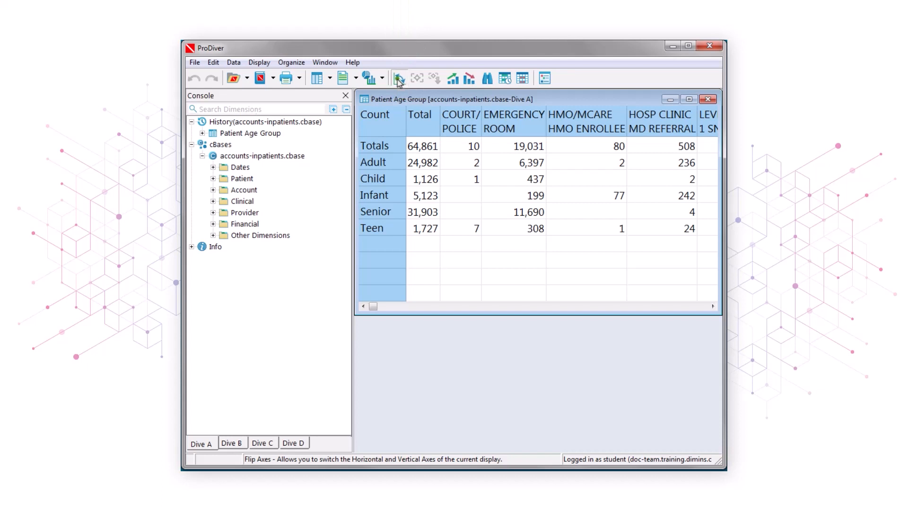
# Flip the dive axes so admit sources are rows and age groups columns, extending the window to show all rows.
pyautogui.click(398, 77)
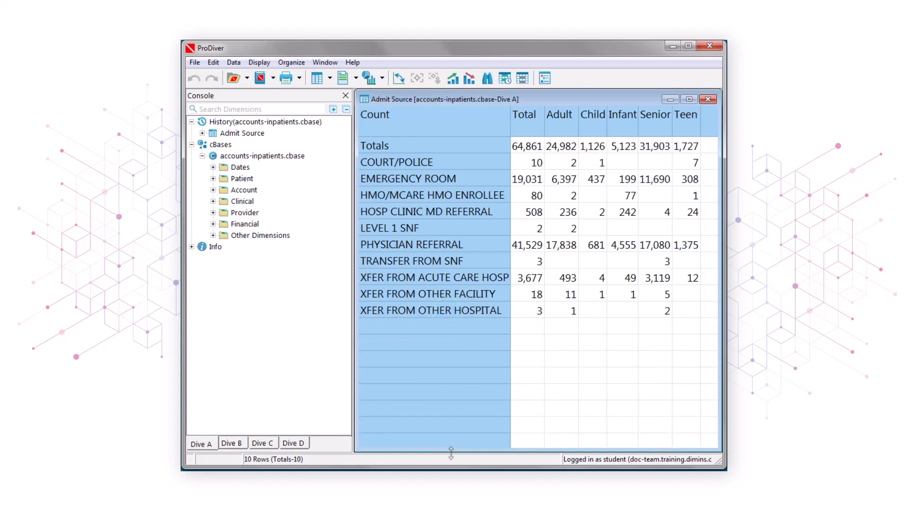
pyautogui.click(428, 310)
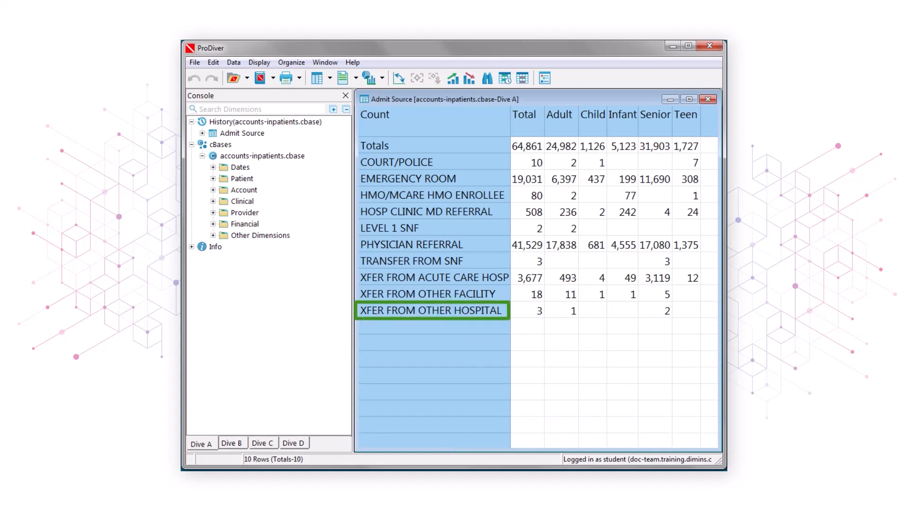